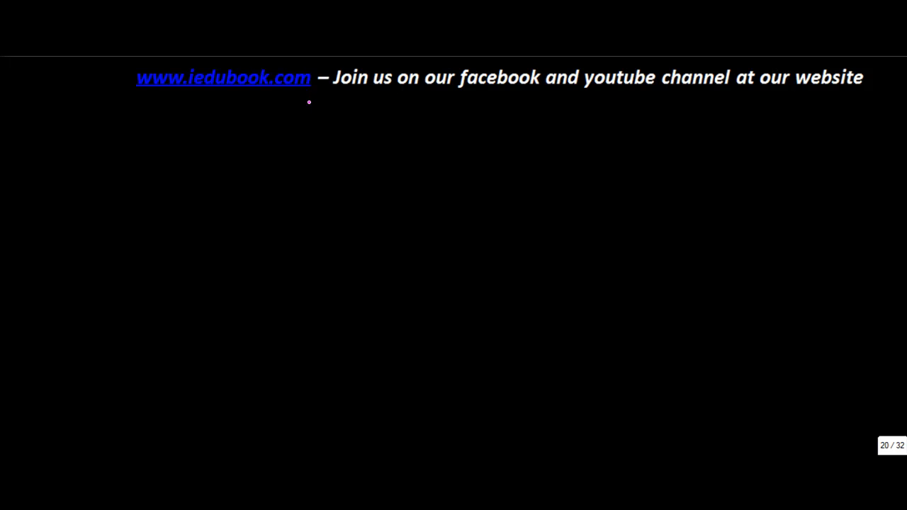
# Handwrite and underline the pink heading 'Issue of Shares for non cash consideration', then label 'Co. X' below
pyautogui.moveTo(301, 107); pyautogui.dragTo(327, 106)
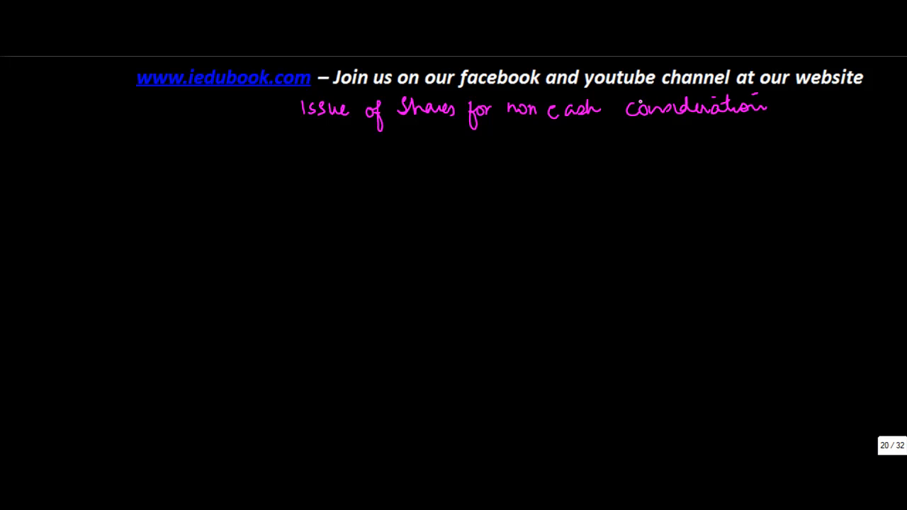
pyautogui.moveTo(295, 128); pyautogui.dragTo(598, 128)
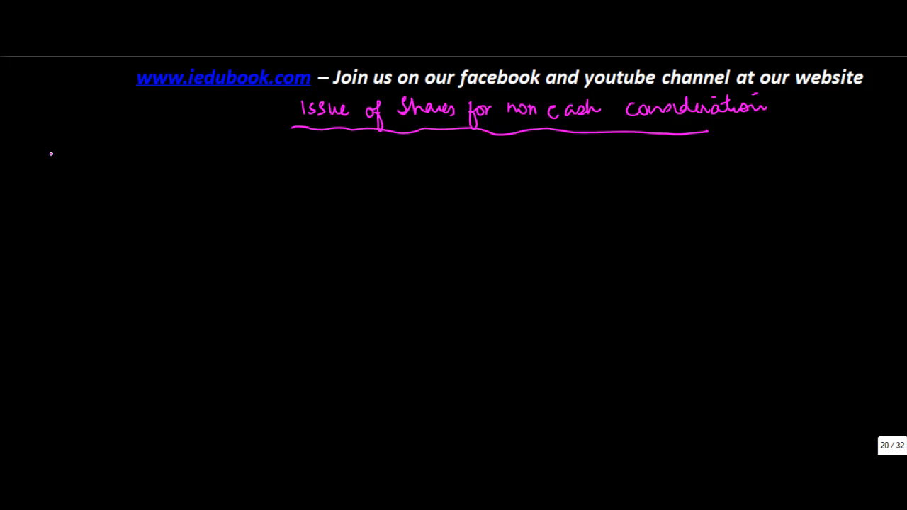
pyautogui.write('Co. X')
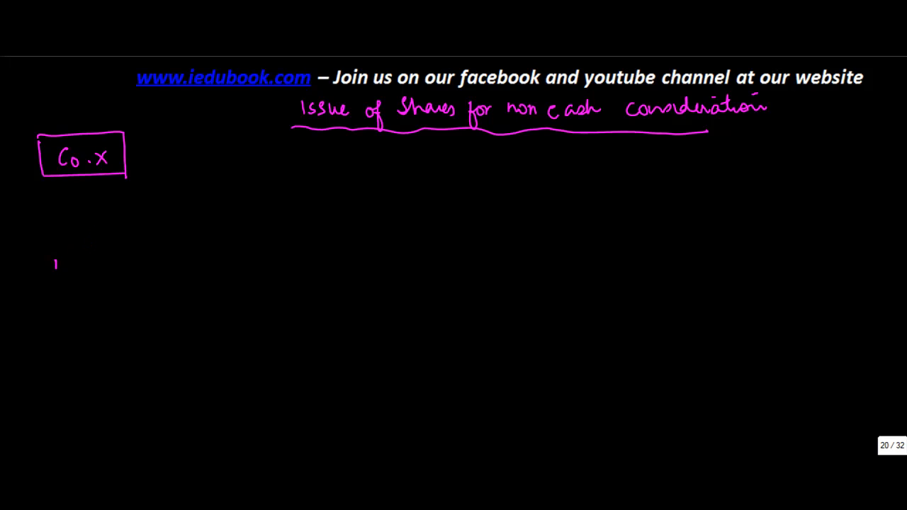
# Write and box 'Plant and Machinery - Handy' and note '? Cash +' beside Co. X
pyautogui.write('Plant and')
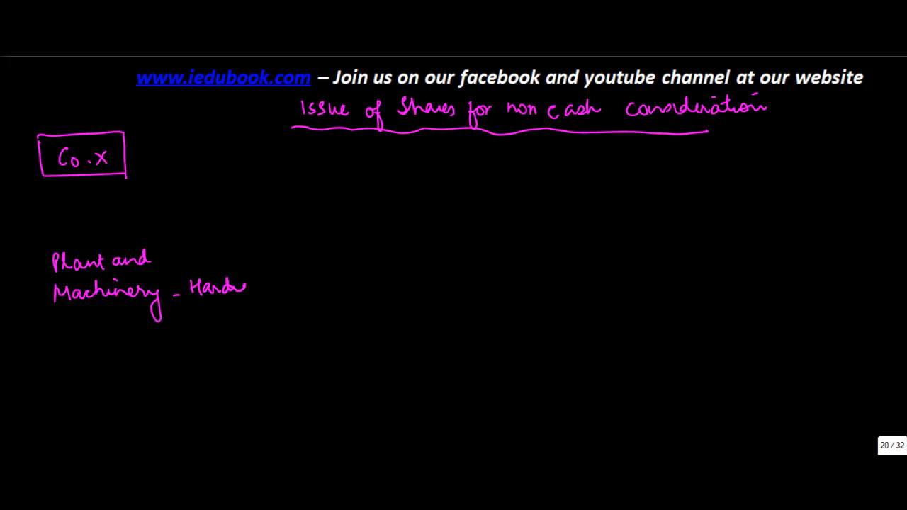
pyautogui.moveTo(50, 227); pyautogui.dragTo(262, 319)
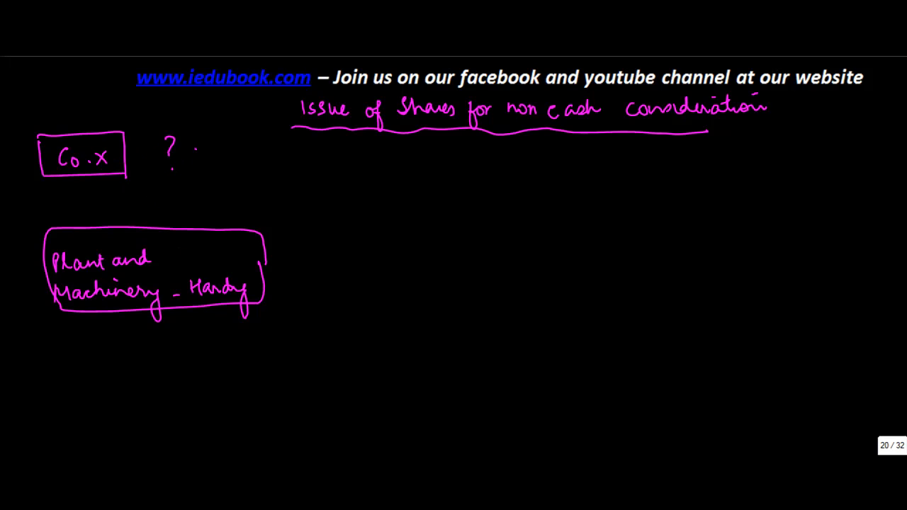
pyautogui.write('Cash -')
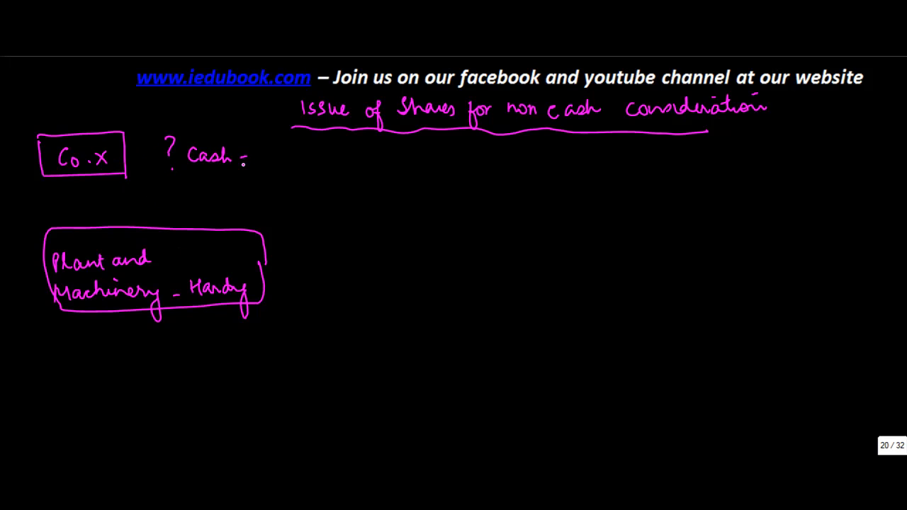
pyautogui.moveTo(240, 156); pyautogui.dragTo(251, 153)
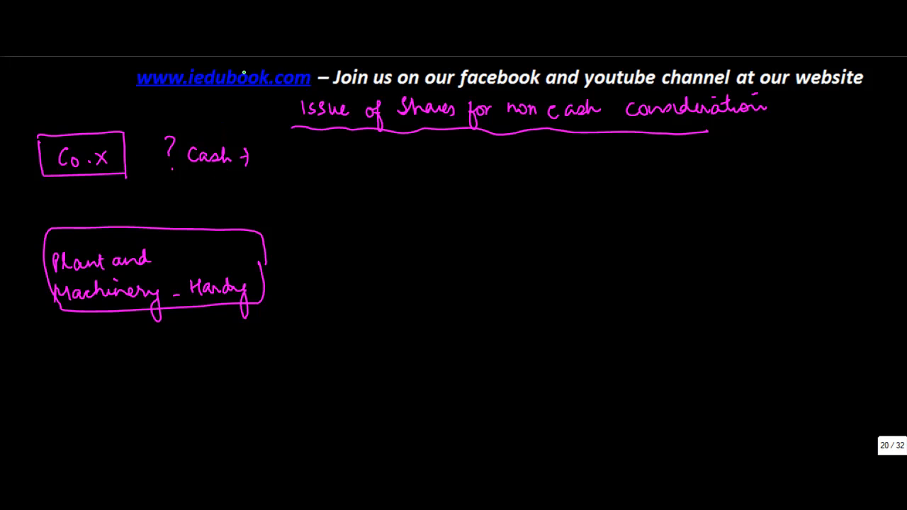
# Draw green arrows from Co. X to the machinery box, tick it and write bracketed 'Shares'
pyautogui.moveTo(36, 177); pyautogui.dragTo(18, 231)
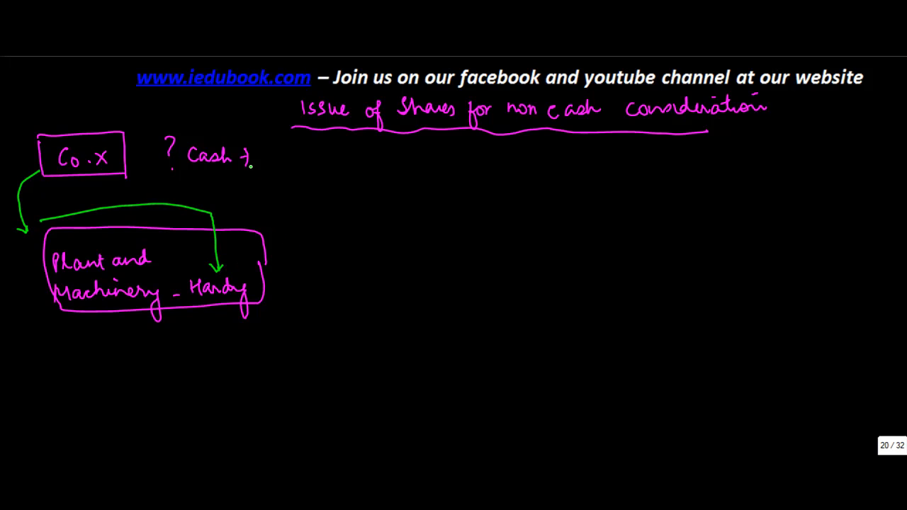
pyautogui.write('Shares')
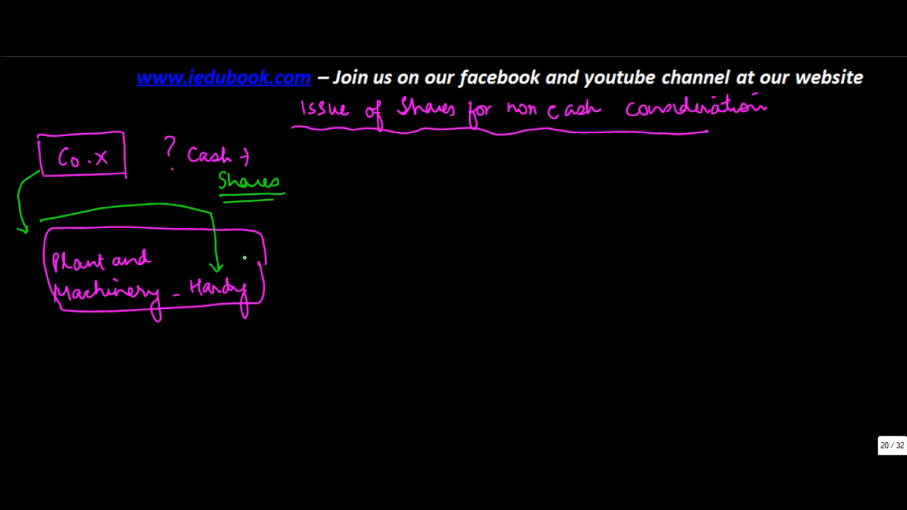
pyautogui.moveTo(234, 266); pyautogui.dragTo(248, 259)
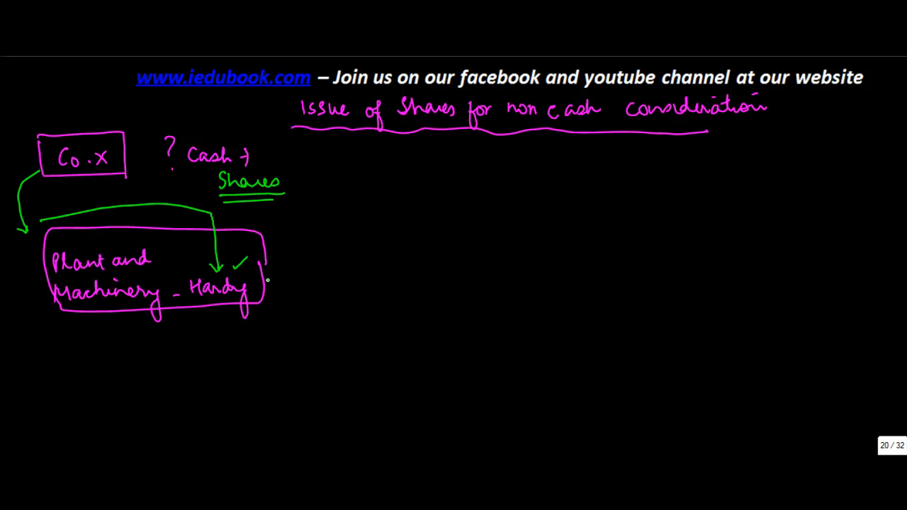
pyautogui.moveTo(262, 277); pyautogui.dragTo(280, 275)
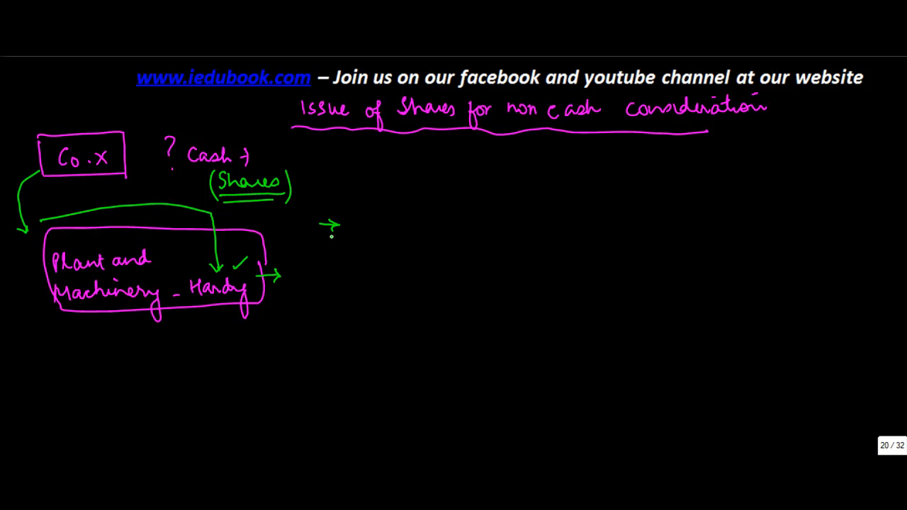
pyautogui.moveTo(340, 253)
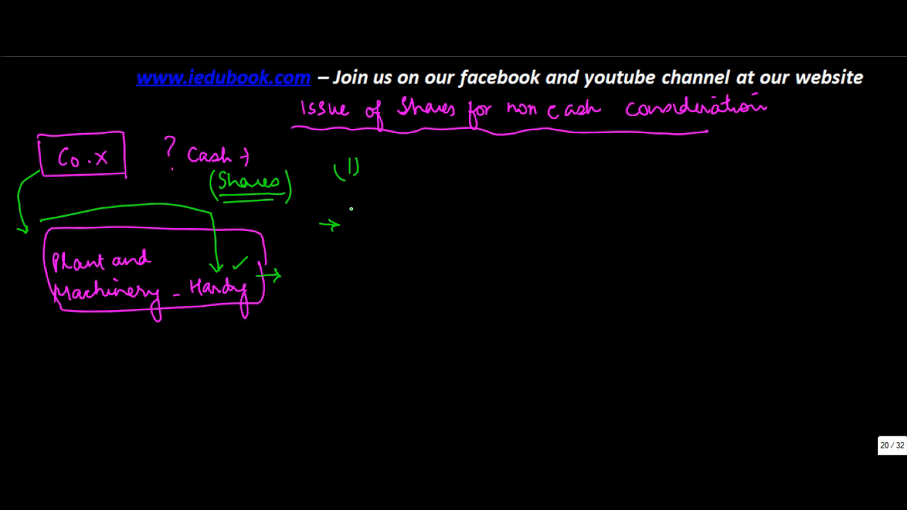
# Write option '(1) Issue shares at face value.' in green beside the bracketed Shares
pyautogui.moveTo(298, 149); pyautogui.dragTo(304, 177)
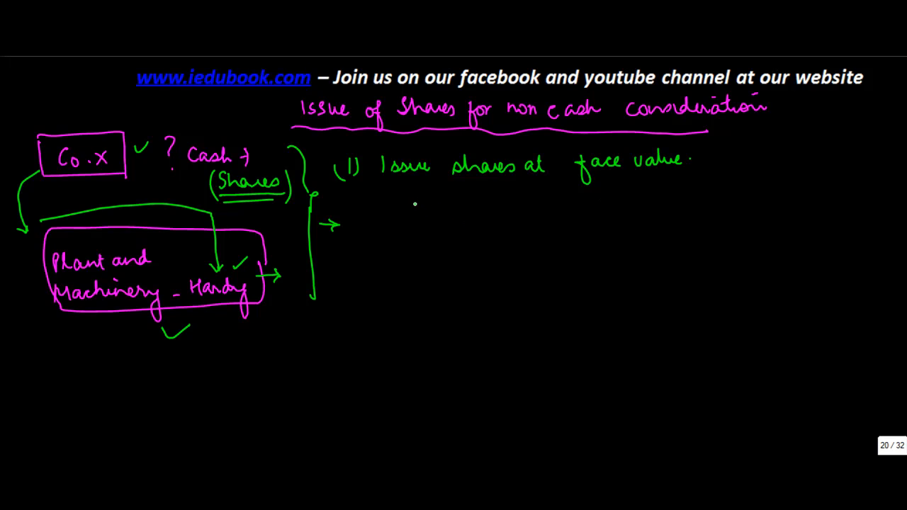
# Note FV = 100 and P&M = 600,000, double-underlining 100 and underlining 'Issue shares at face value'
pyautogui.write('FV=')
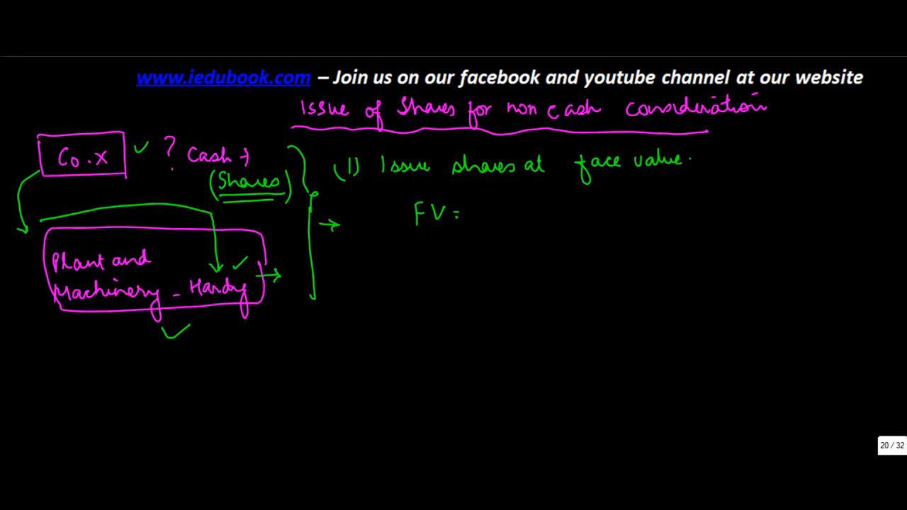
pyautogui.write('100 → P&M = 6')
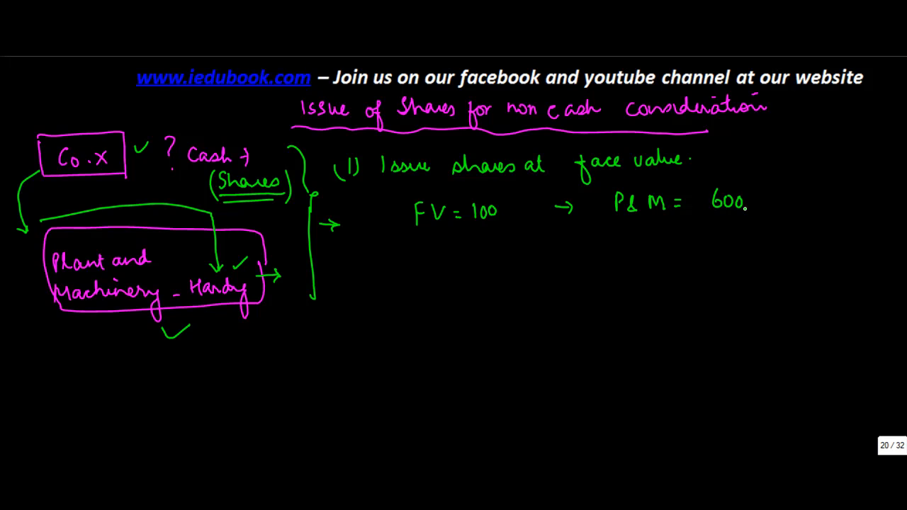
pyautogui.write('000')
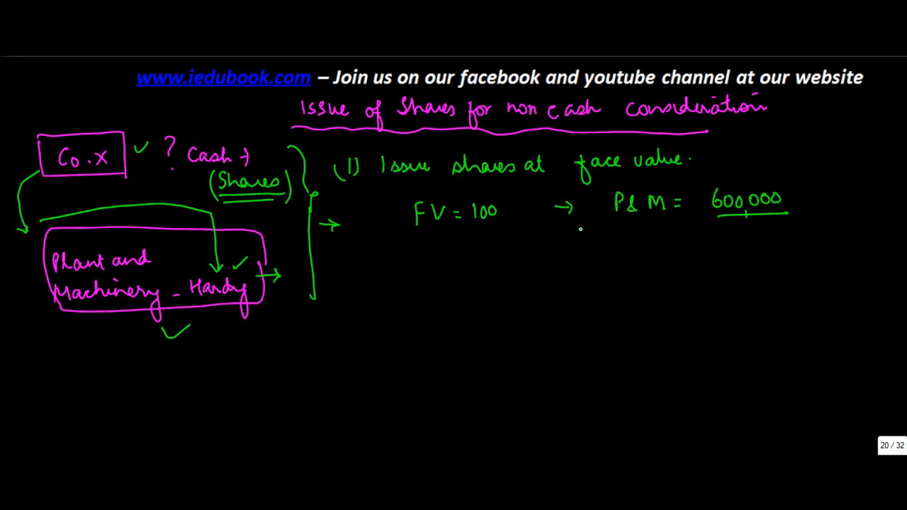
pyautogui.moveTo(468, 225); pyautogui.dragTo(500, 226)
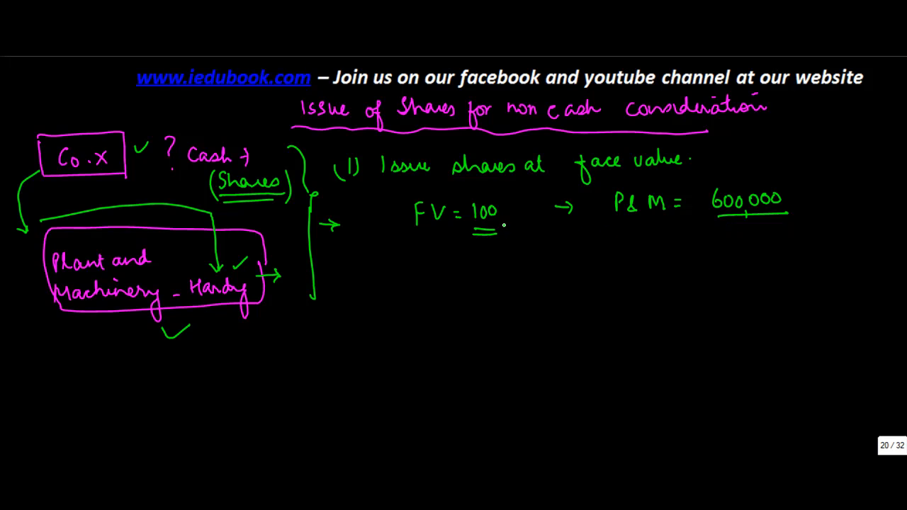
pyautogui.moveTo(383, 177); pyautogui.dragTo(556, 177)
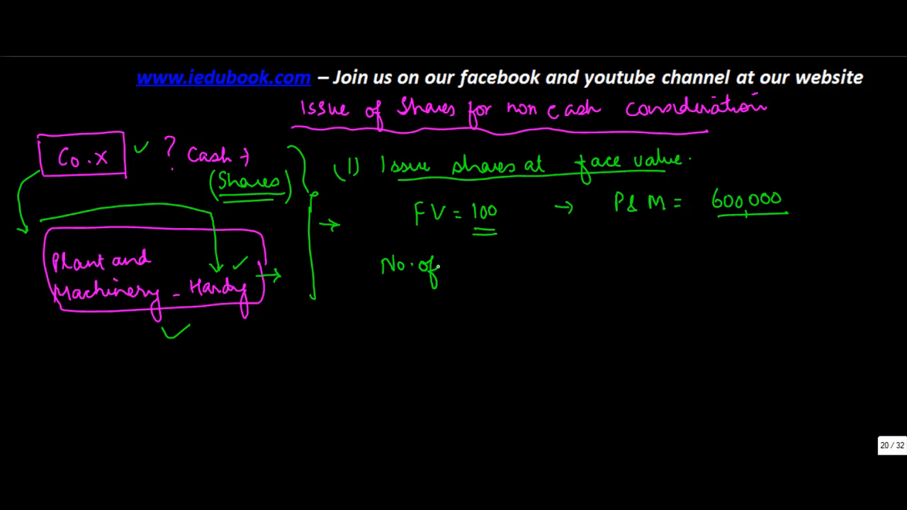
# Write 'No. of shares issued = Value of P&M / FV per share (Issue Price)'
pyautogui.write('shares')
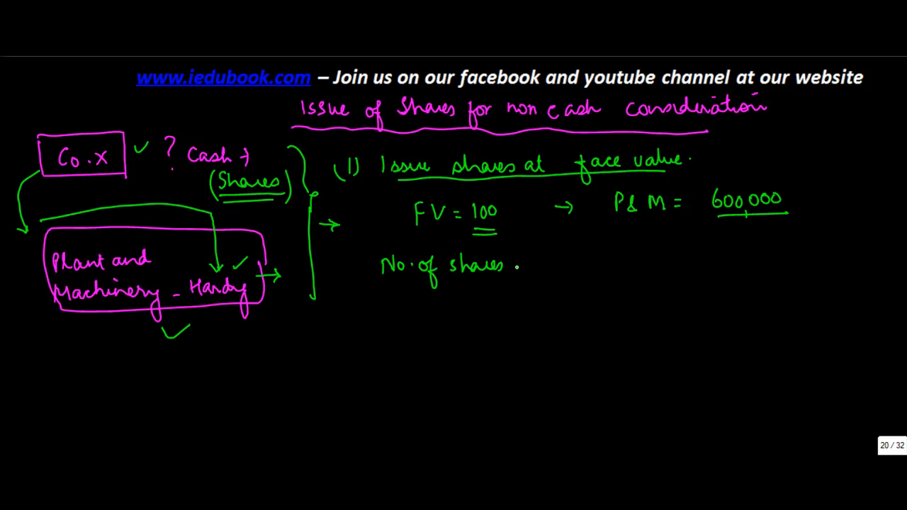
pyautogui.write('issued')
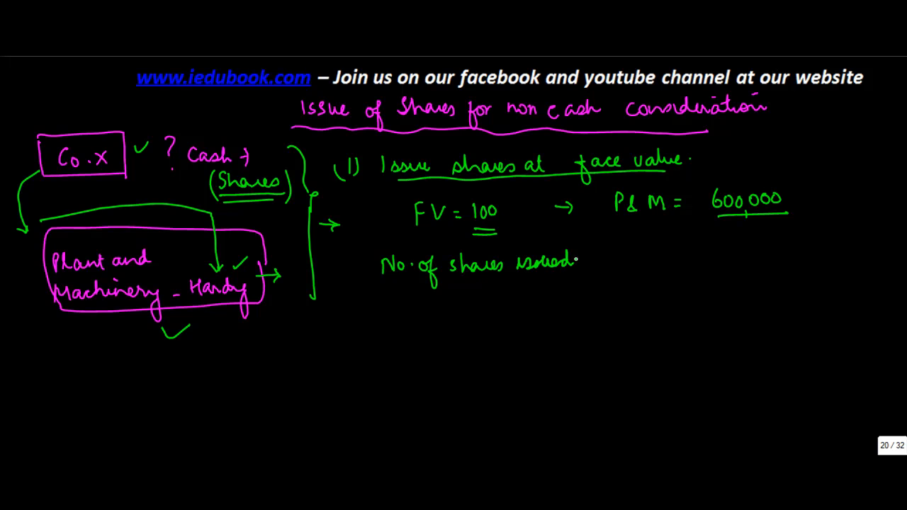
pyautogui.write('= Value of P')
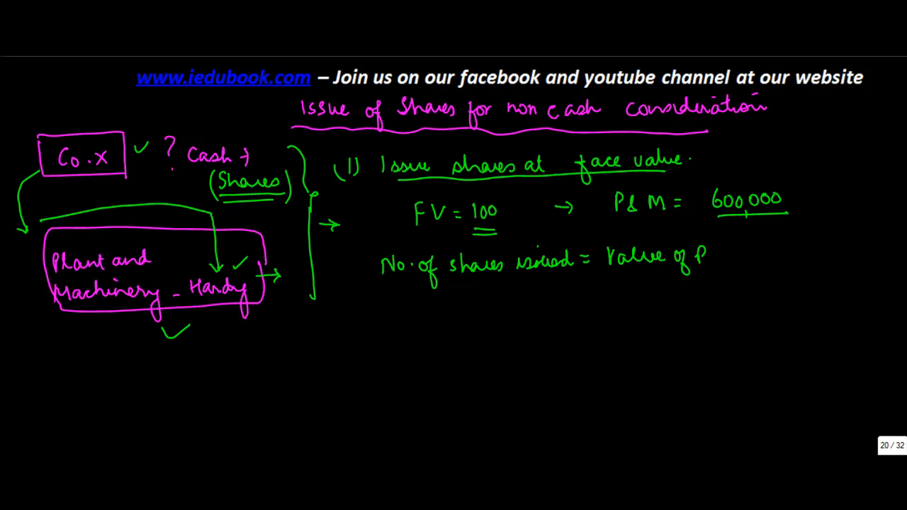
pyautogui.write('&M')
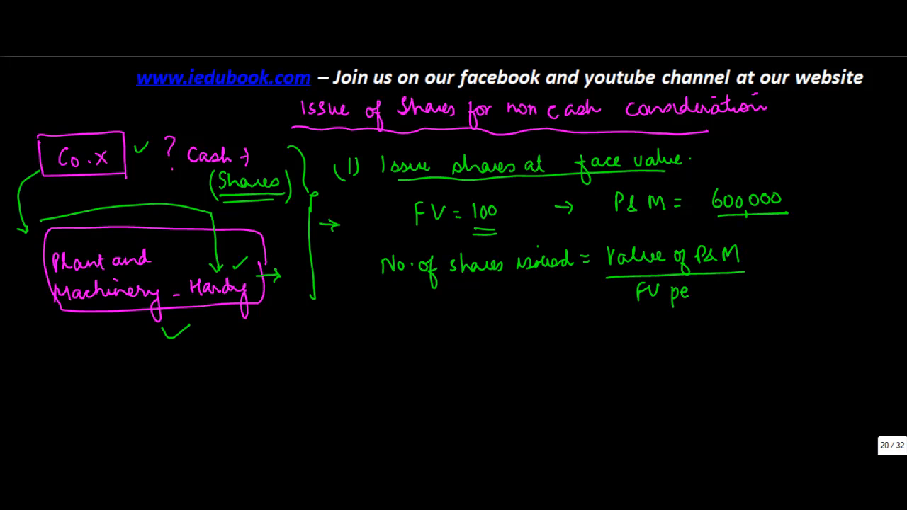
pyautogui.write('per share (')
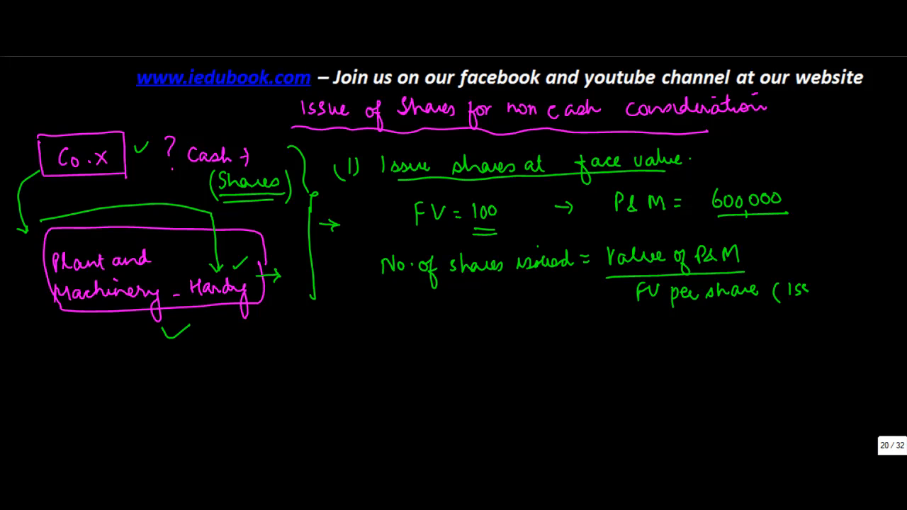
pyautogui.write('Issue Price)')
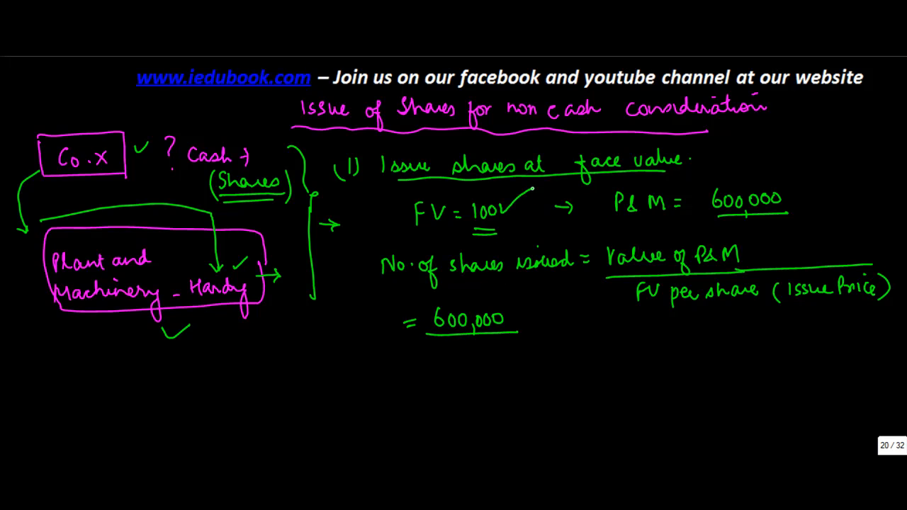
# Work out '= 600,000 / 100 = 6000 shares' below the formula
pyautogui.write('100')
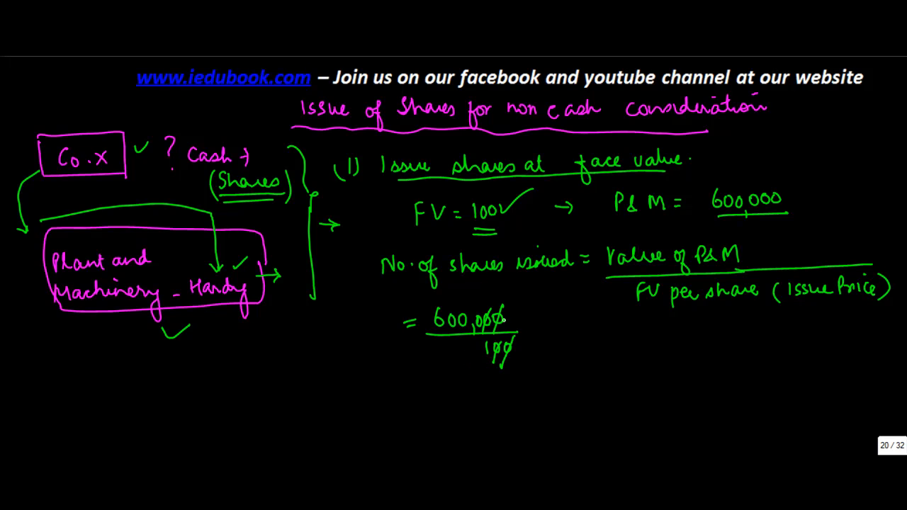
pyautogui.write('= 600')
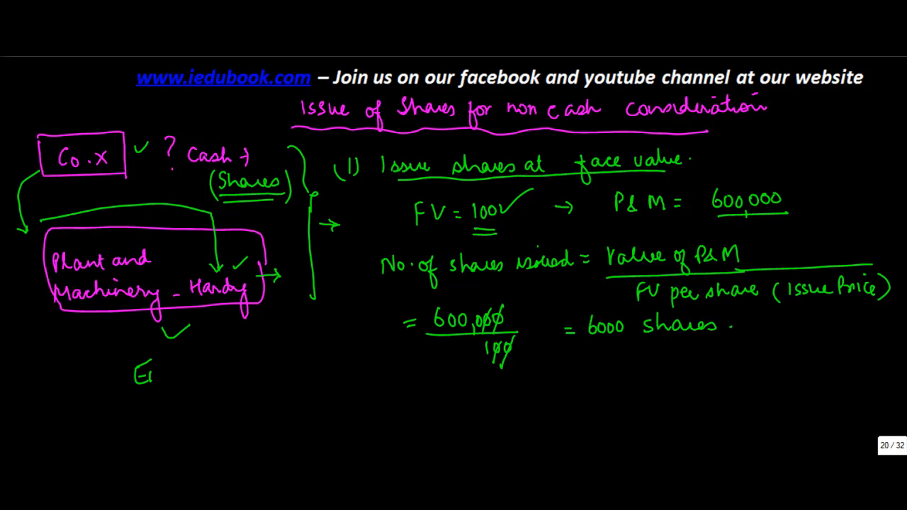
# Write 'Entry :- Plant and Machinery A/c Dr. 600,000' below the calculation
pyautogui.write('Entry :-')
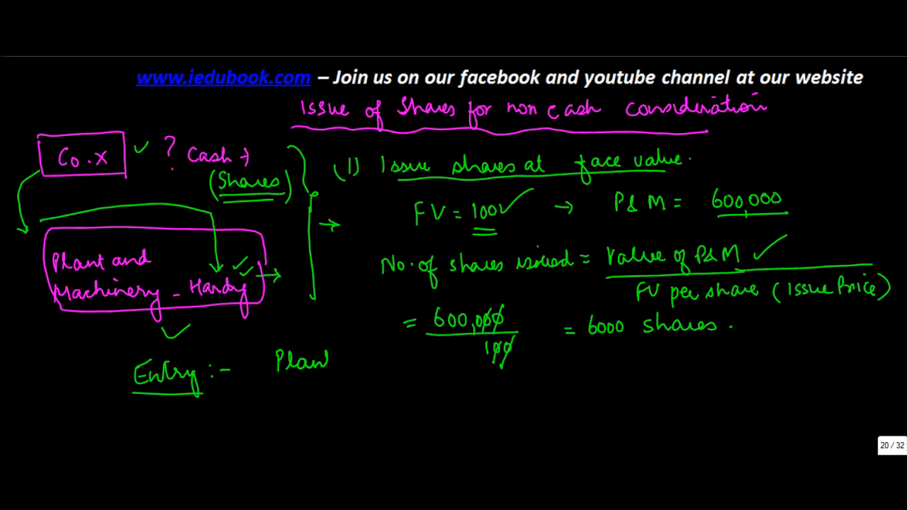
pyautogui.write('Plant and')
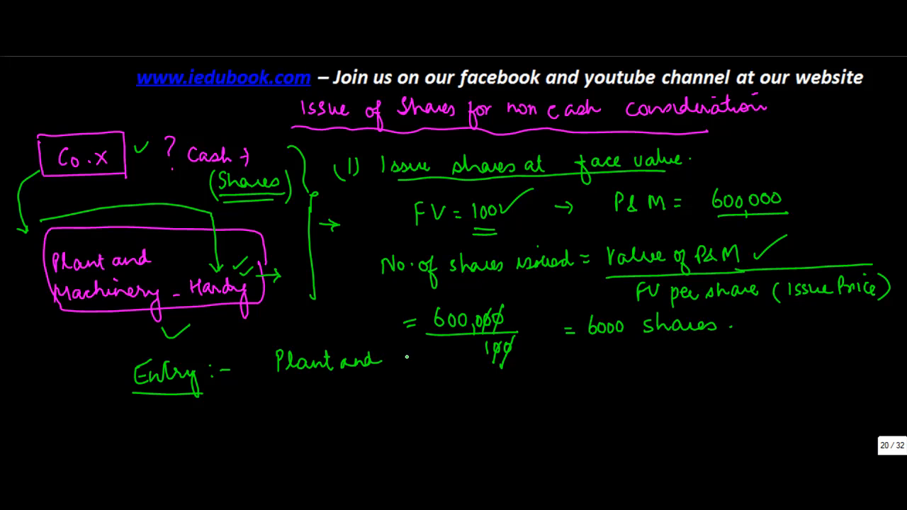
pyautogui.write('Machinery')
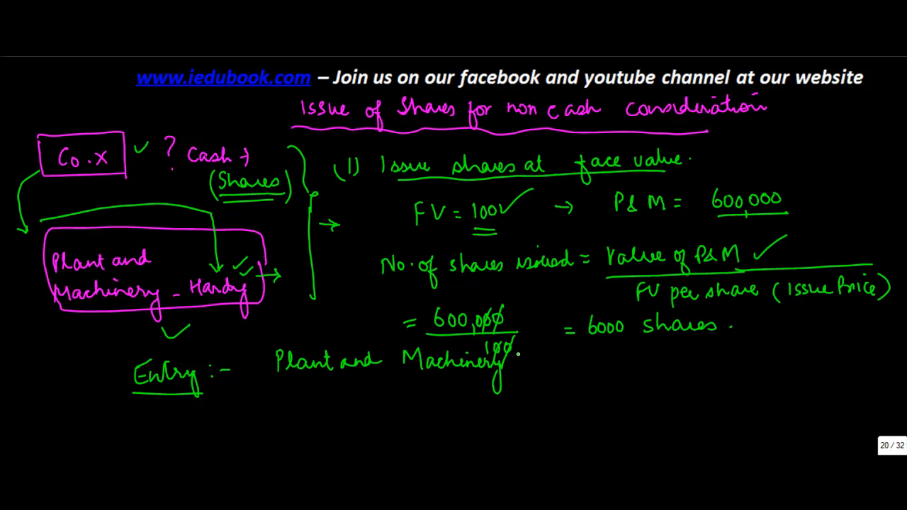
pyautogui.write('A/c Dr.')
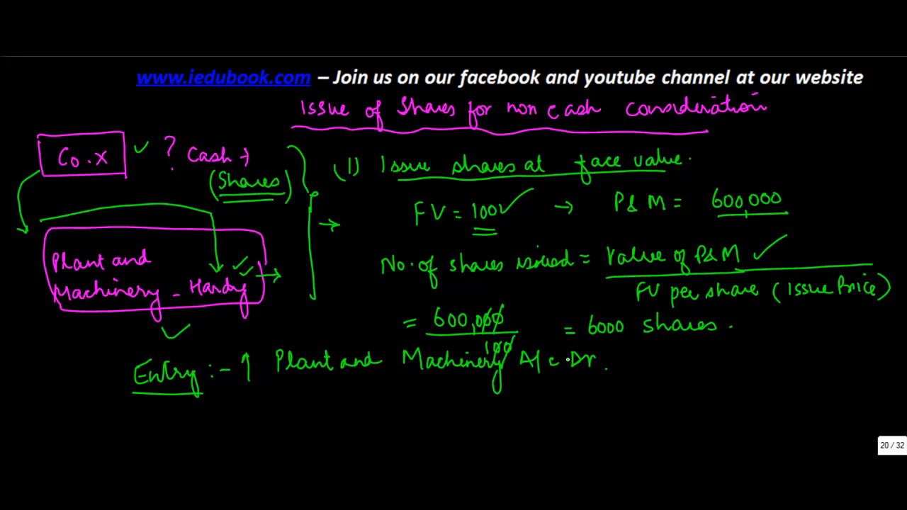
pyautogui.moveTo(574, 379); pyautogui.dragTo(602, 379)
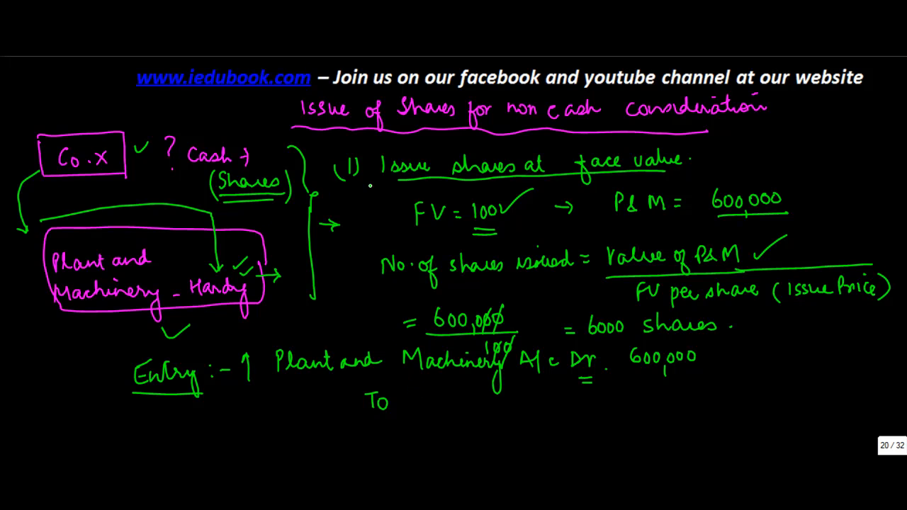
# Credit 'To Share Capital A/C 600,000' on the next line of the entry
pyautogui.write('Sh')
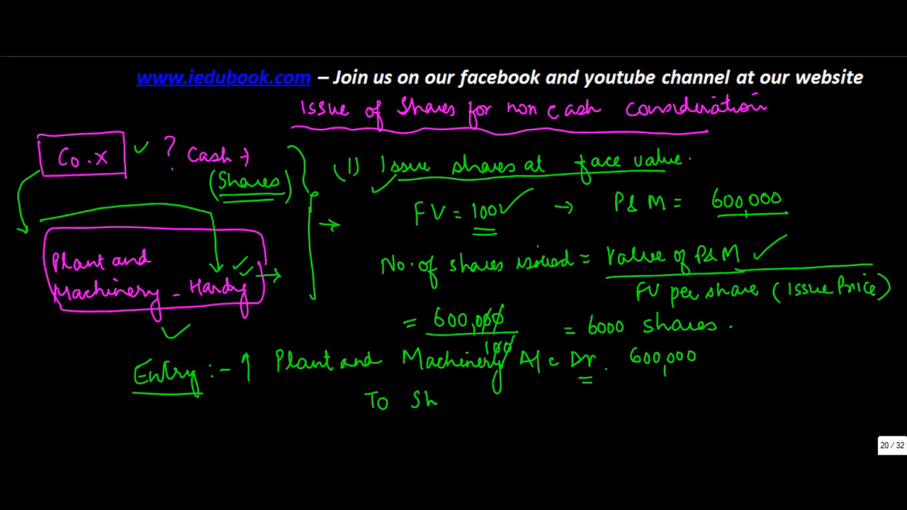
pyautogui.write('Share Ca')
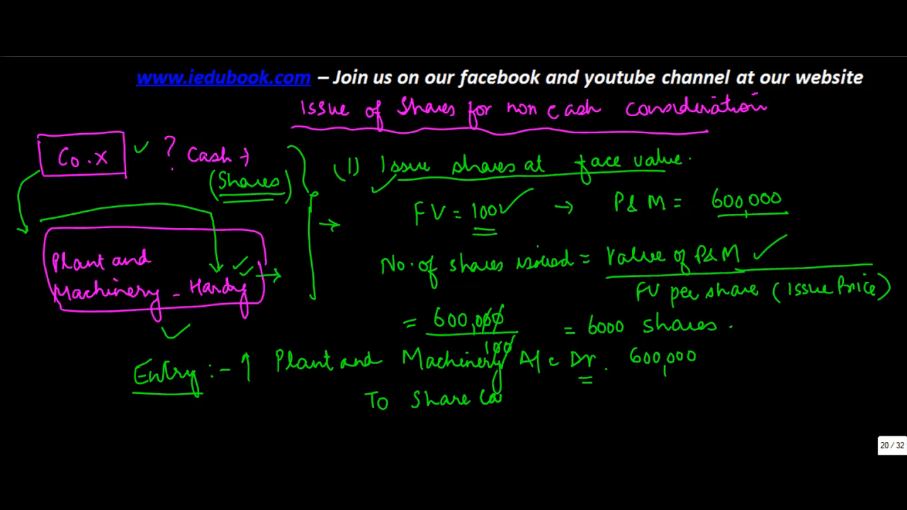
pyautogui.write('Capital')
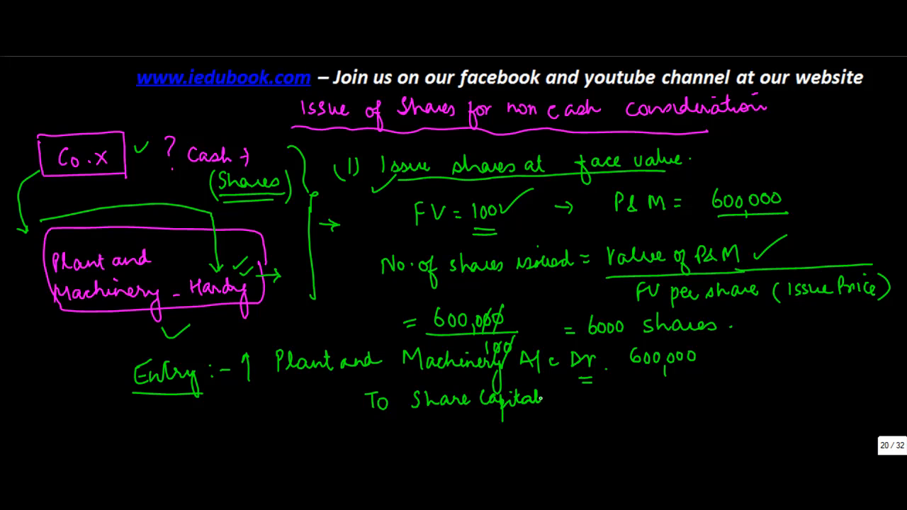
pyautogui.write('A/C')
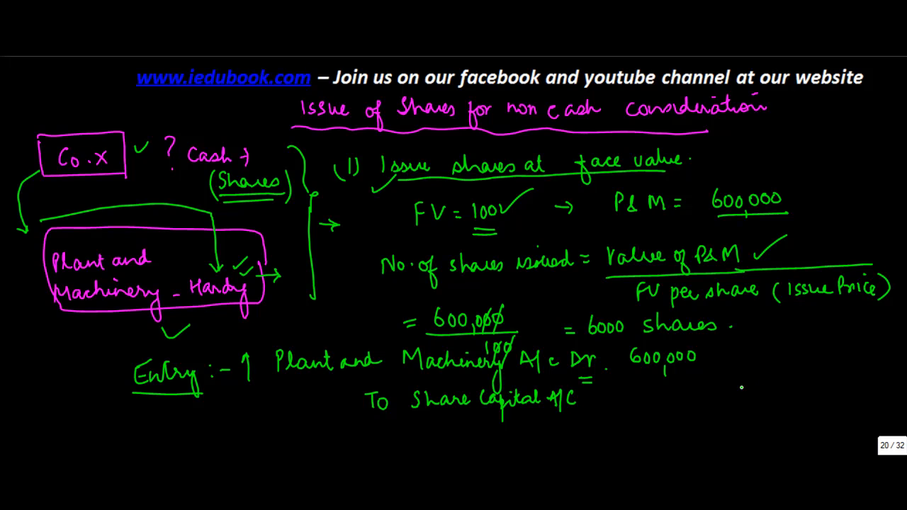
pyautogui.write('600,000')
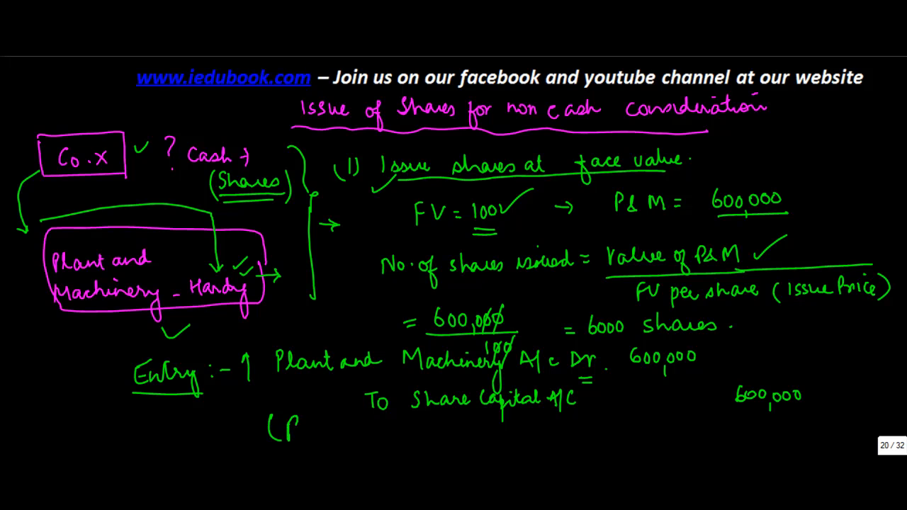
# Add the narration '(Being shares issued against purchase of P&M' beneath the entry
pyautogui.write('Being')
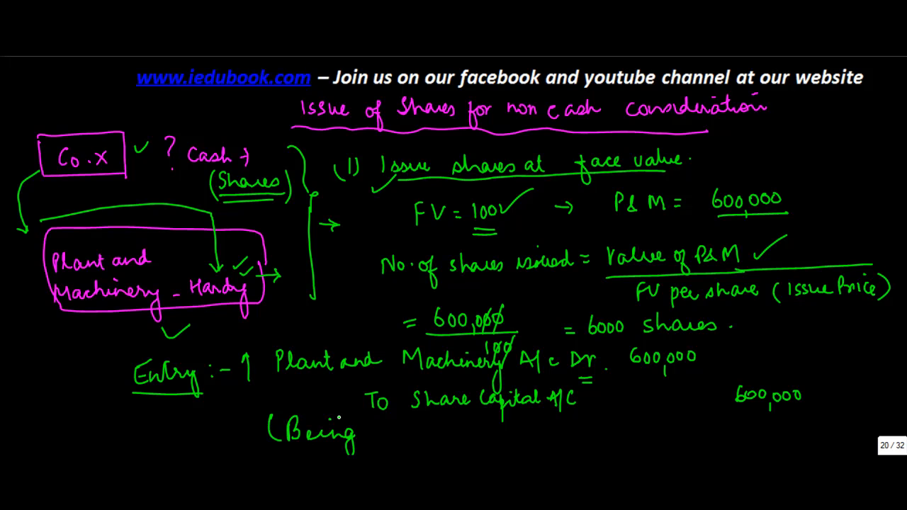
pyautogui.write('shares')
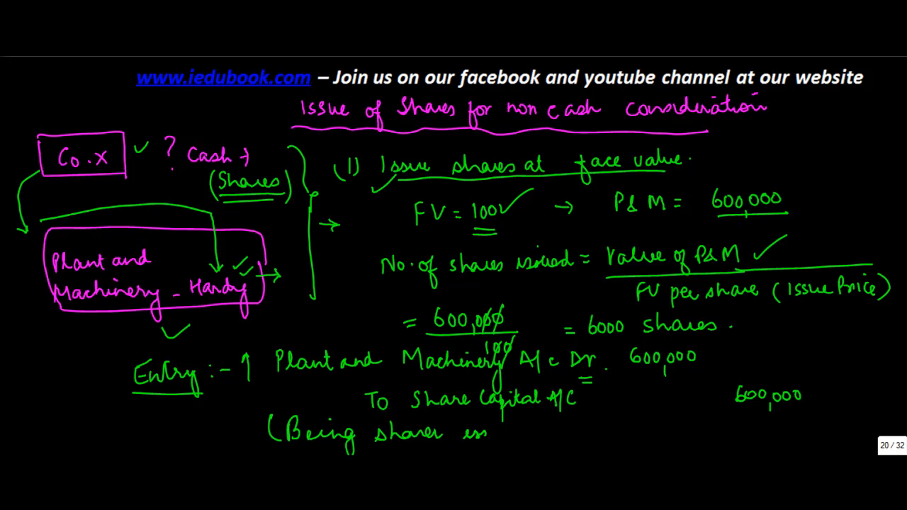
pyautogui.write('issued o')
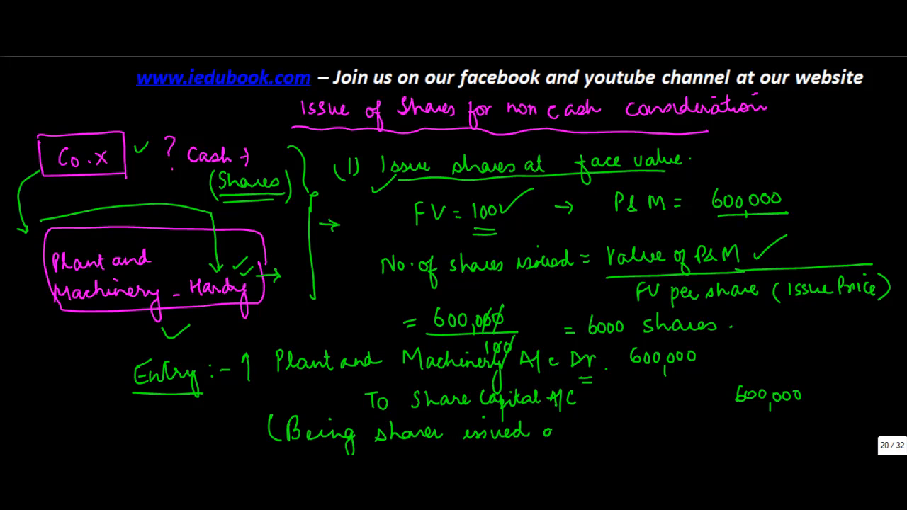
pyautogui.write('against purchase')
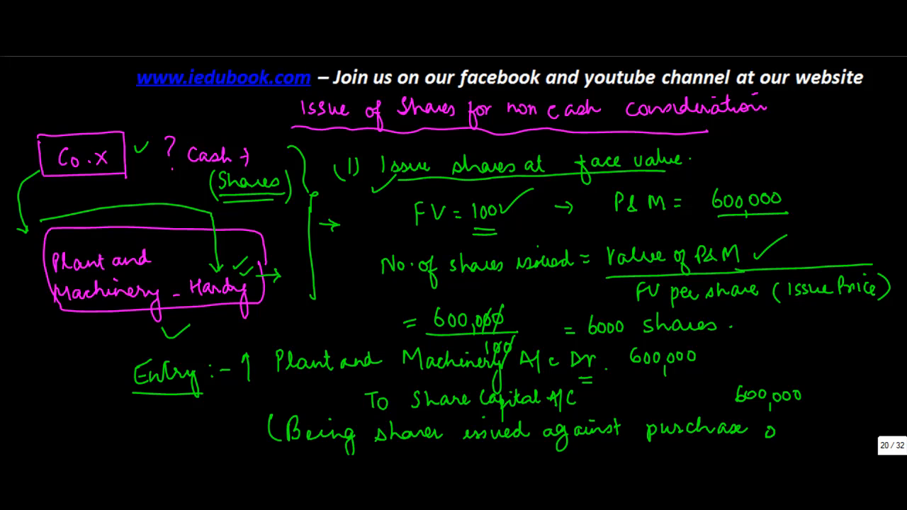
pyautogui.write('of P&M')
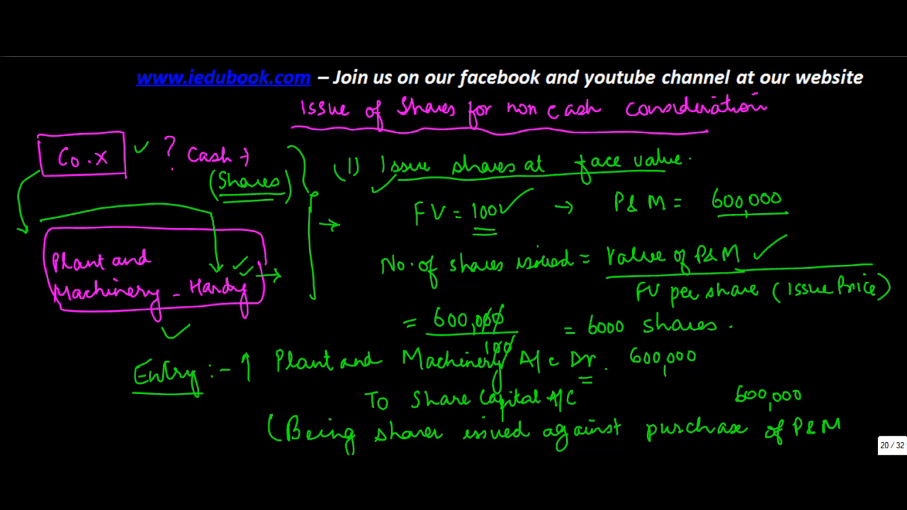